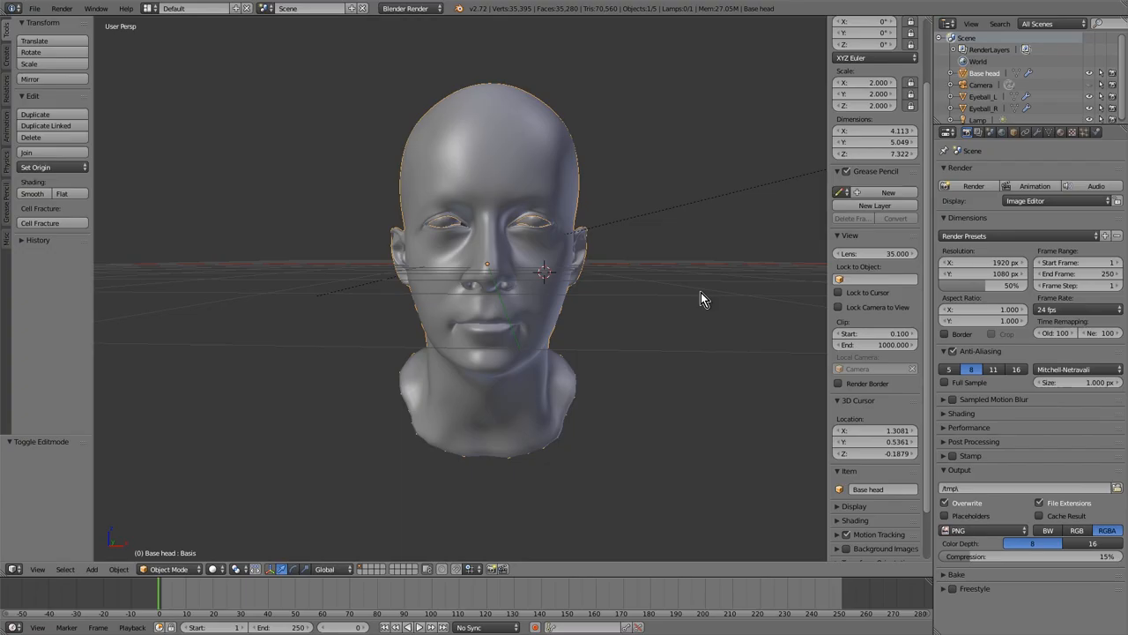
Step: Inspect the head mesh briefly in Edit Mode, then show its Object Data shape key list
drag(704, 298, 741, 309)
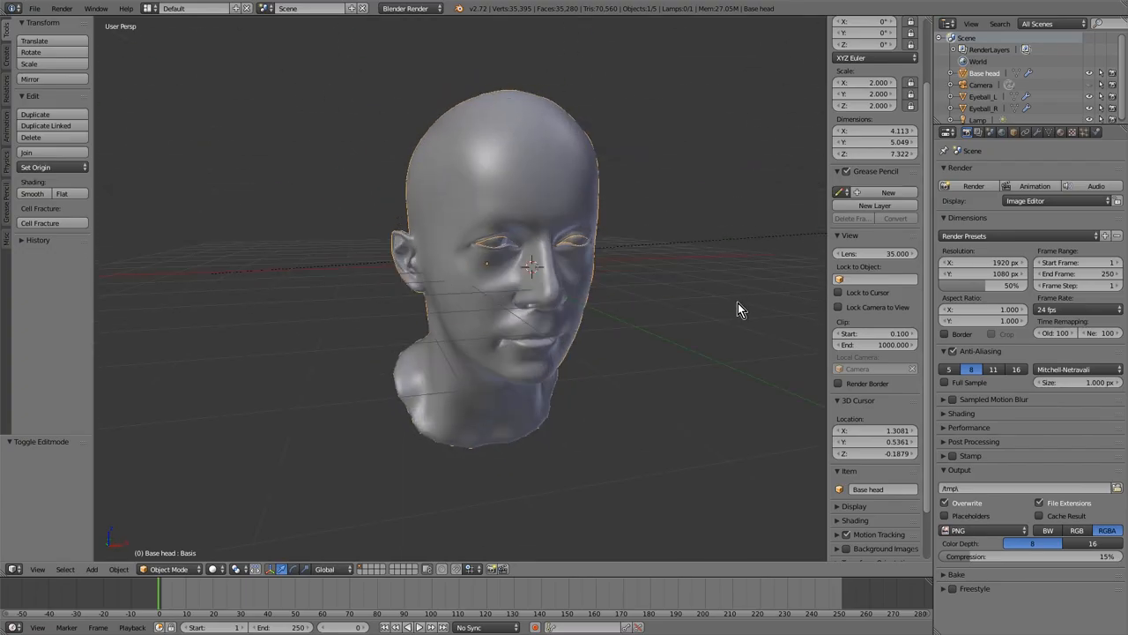
drag(741, 308, 662, 300)
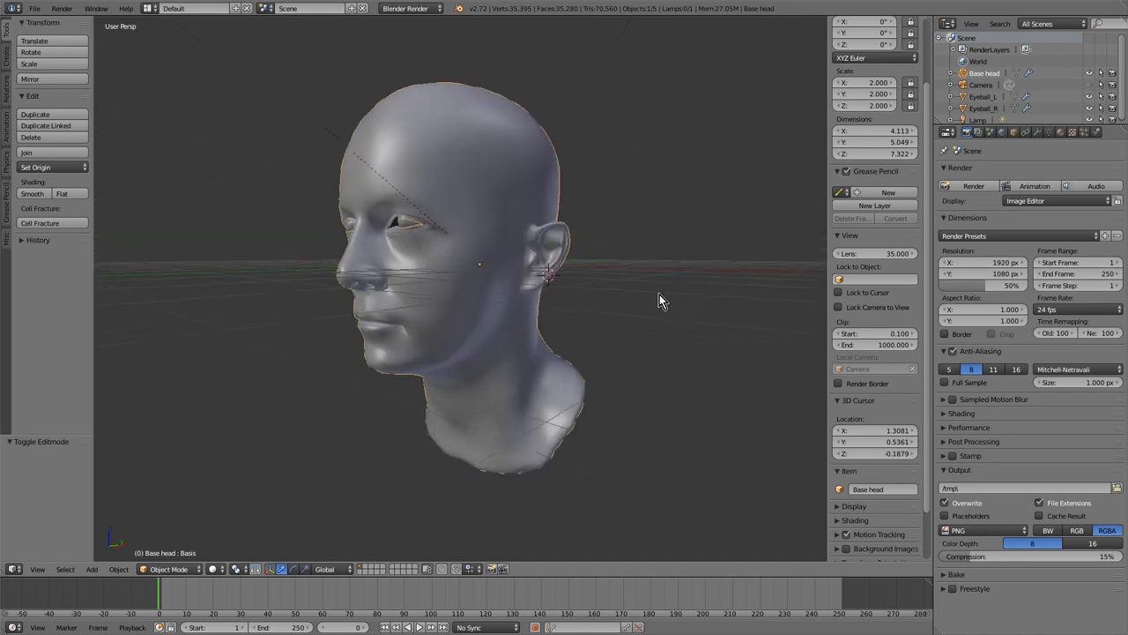
key(Tab)
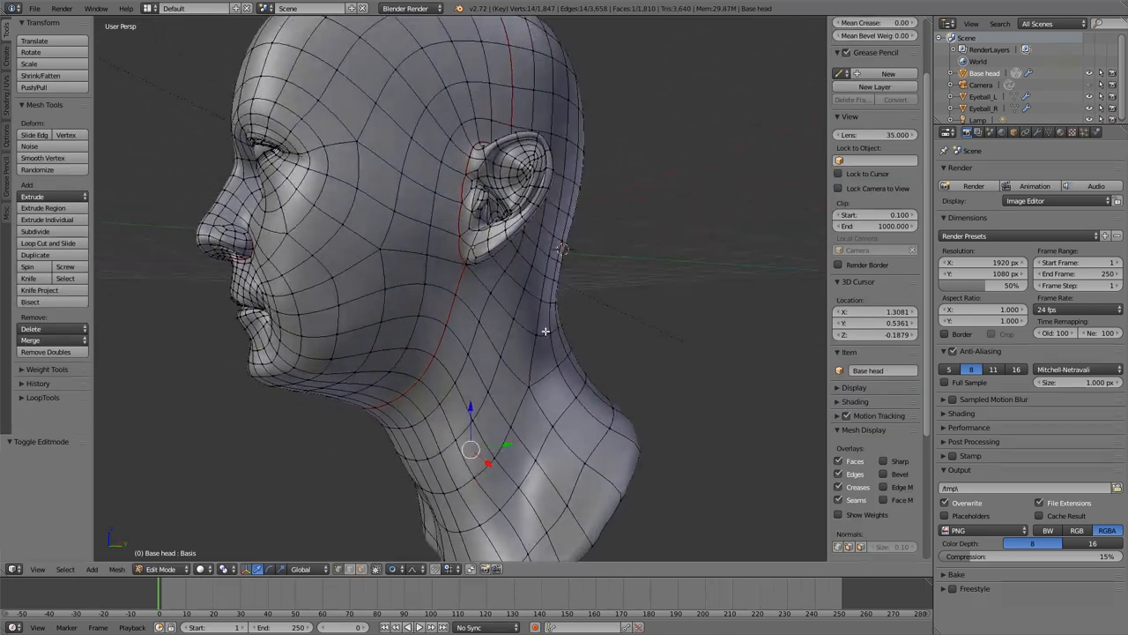
drag(546, 331, 649, 335)
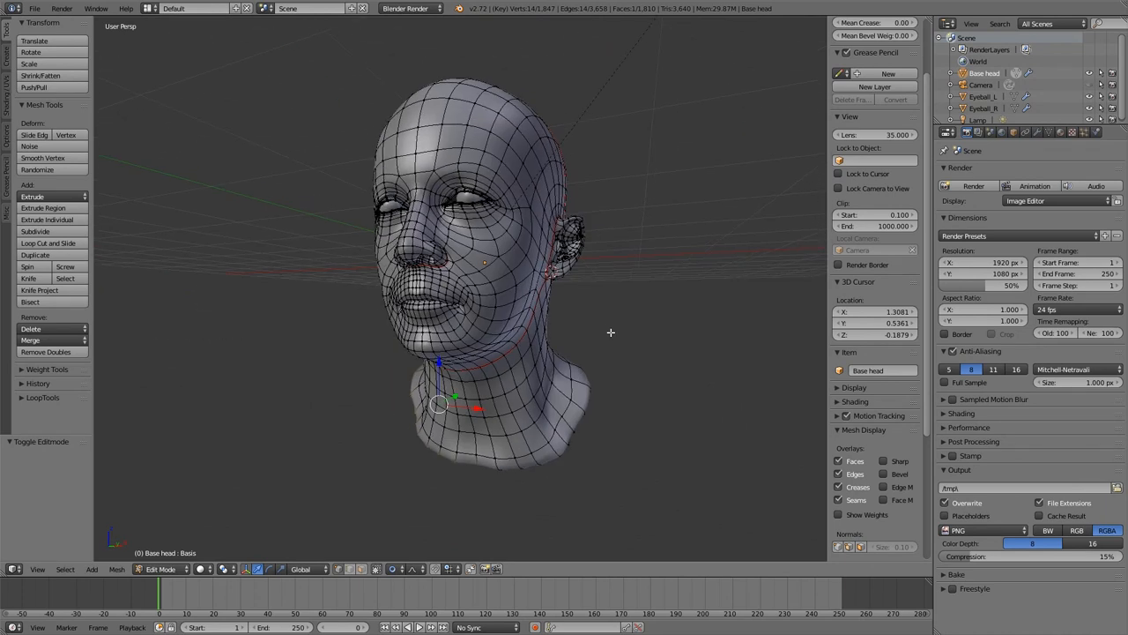
key(Tab)
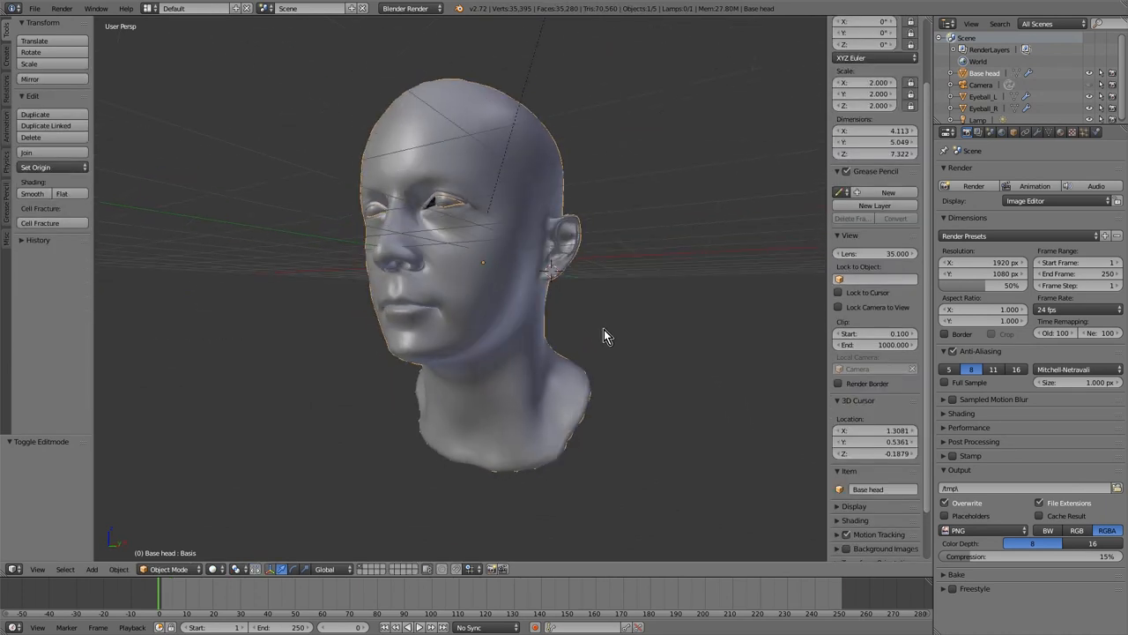
click(1049, 132)
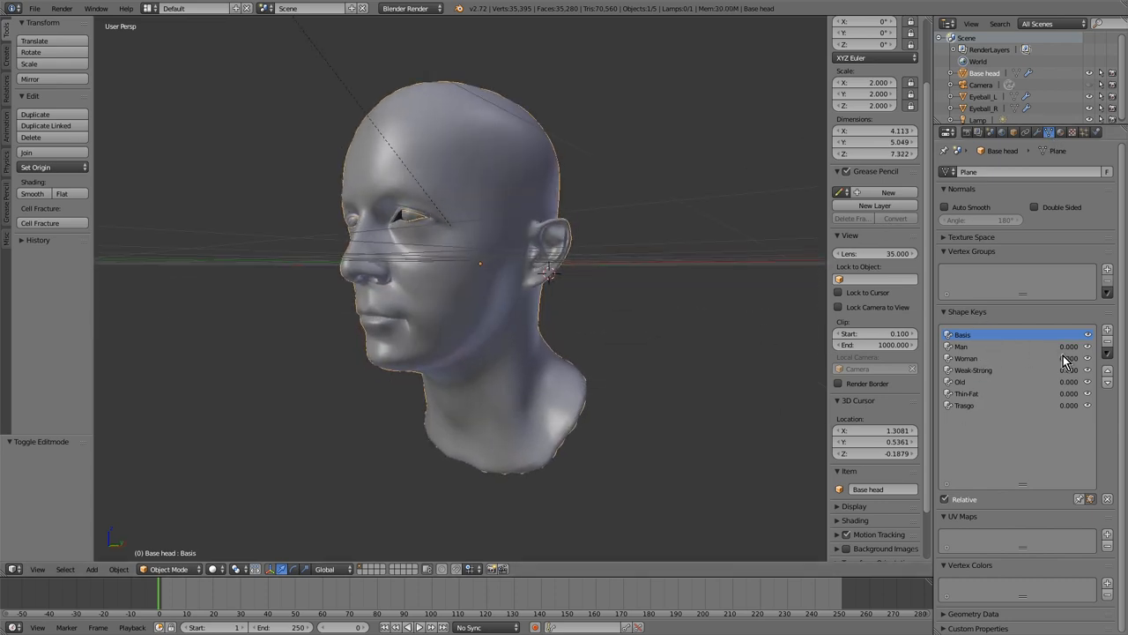
mouse_move(1066, 371)
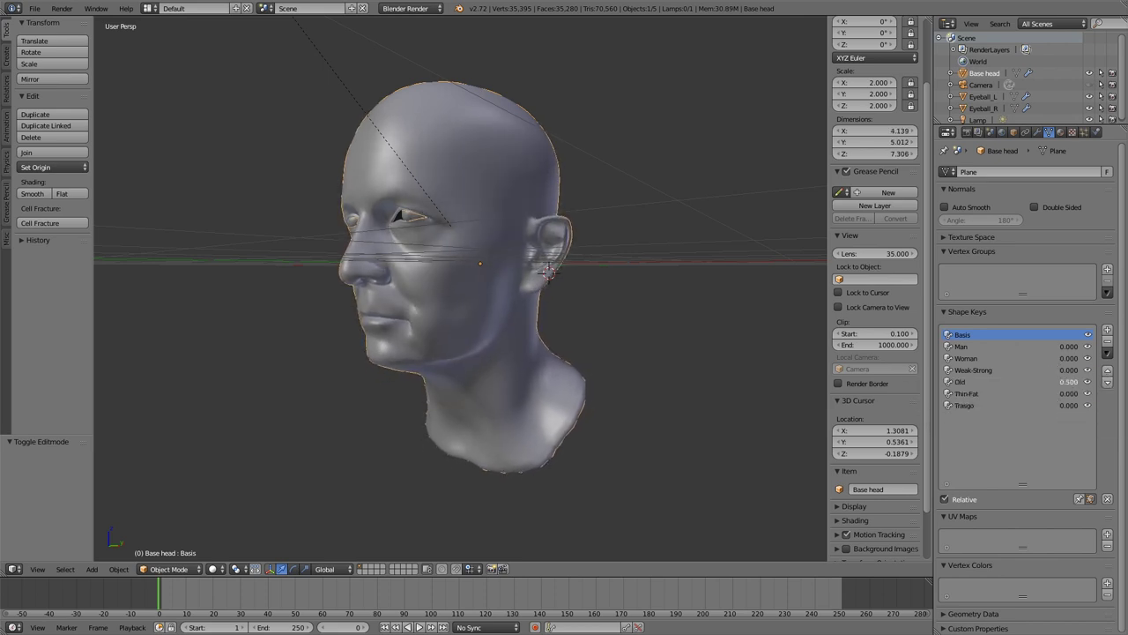
click(1069, 395)
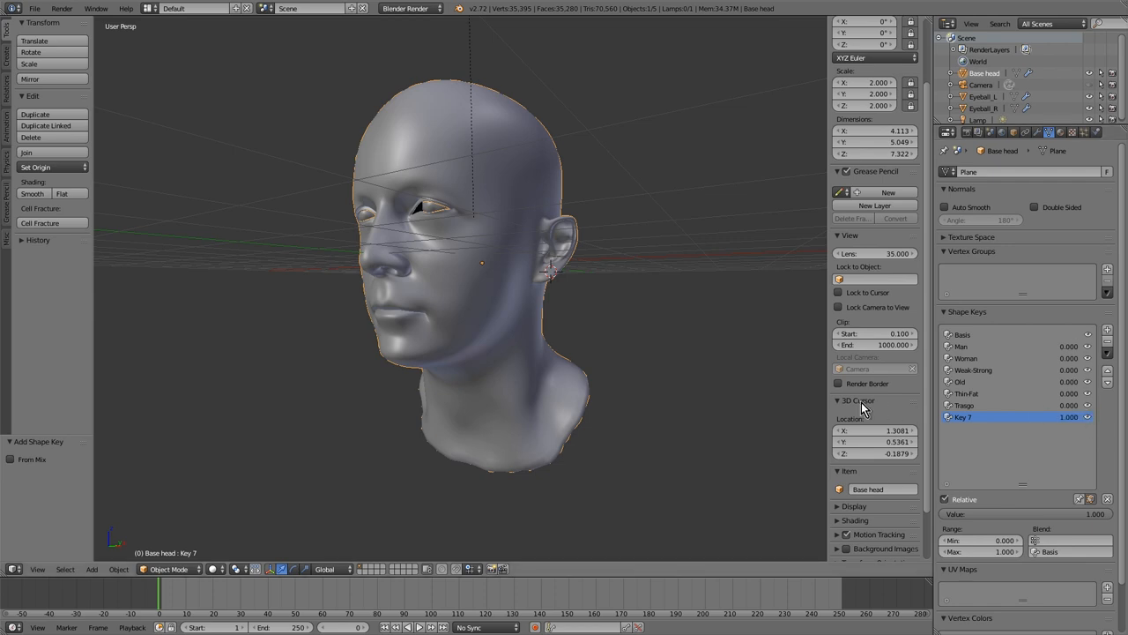
Step: Toggle Edit Mode on the head while reviewing the shape keys
key(Tab)
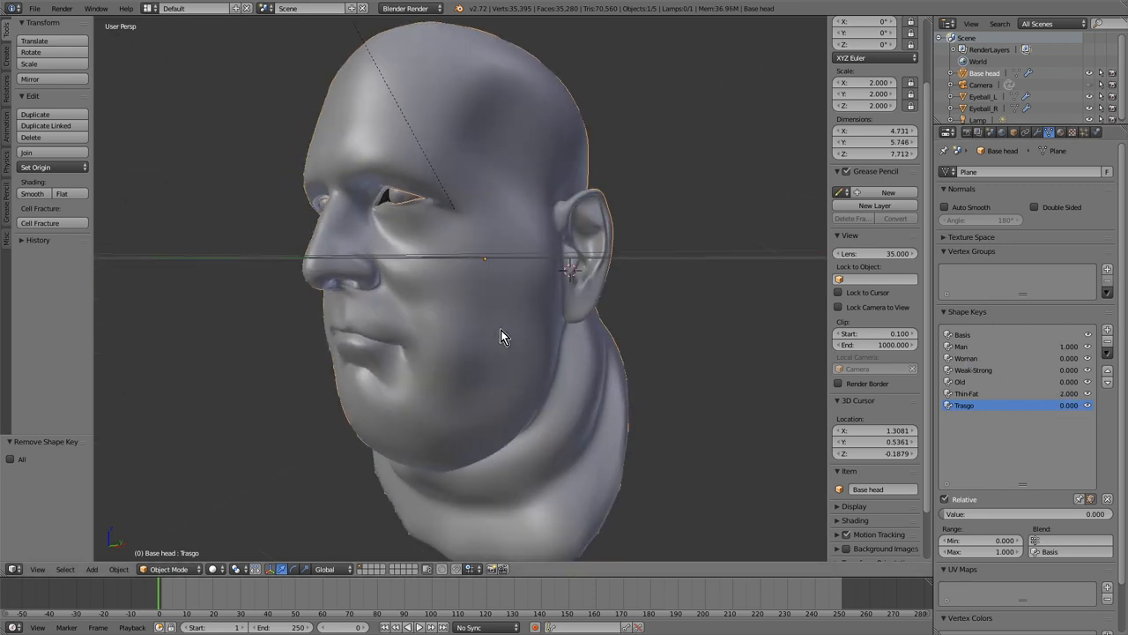
Step: Add a new Key 7 from the fat mix and review the reshaped hooked nose in profile
drag(502, 335, 533, 335)
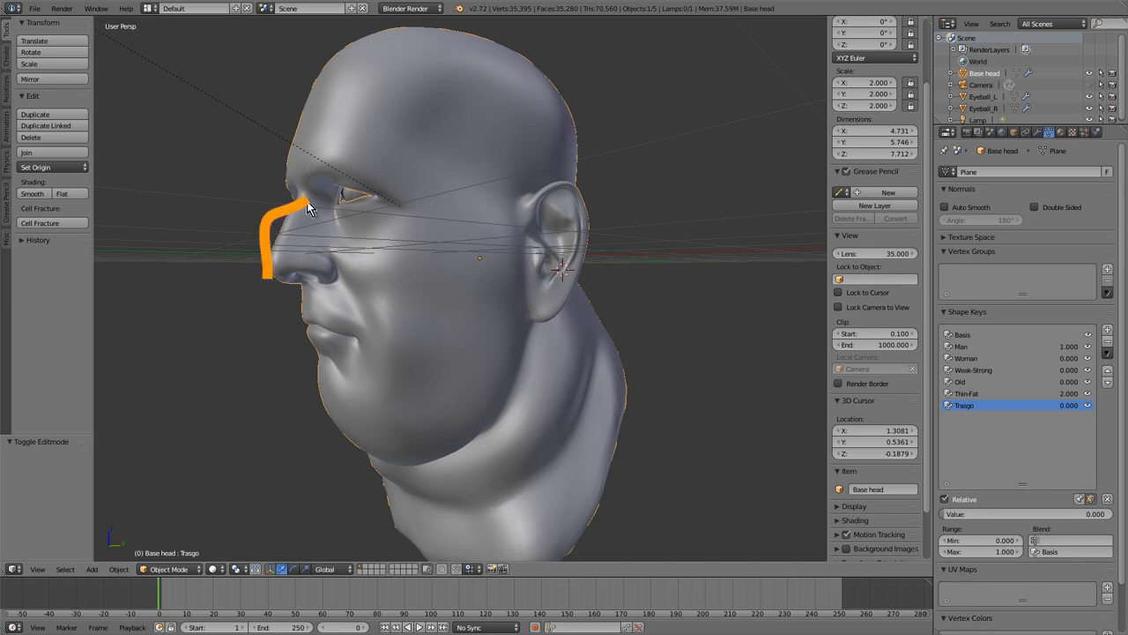
click(1108, 356)
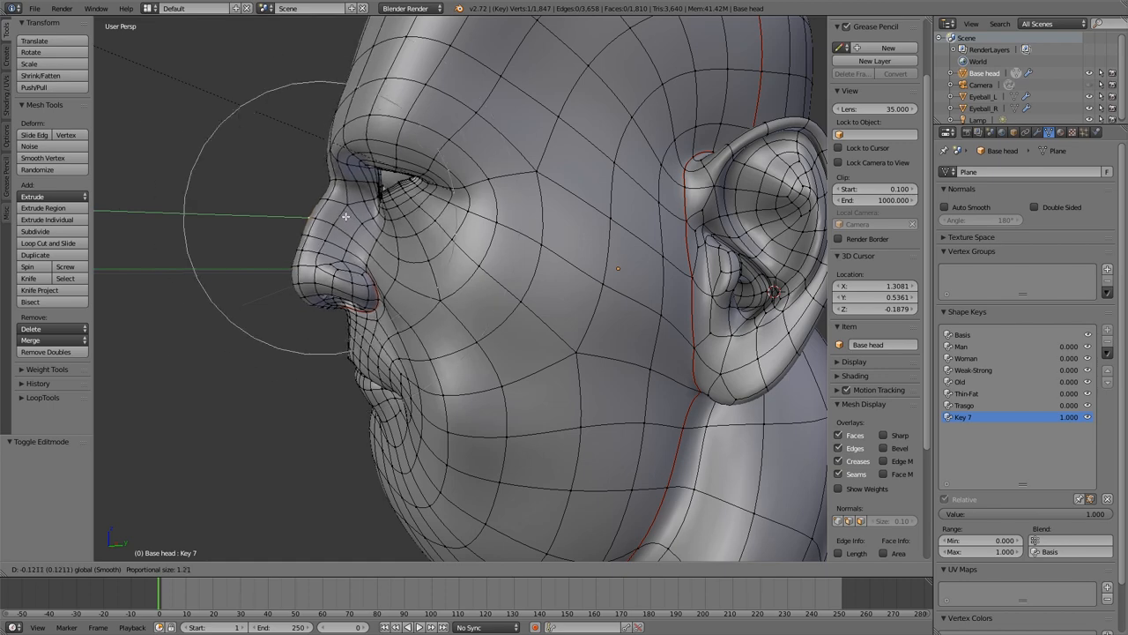
key(Tab)
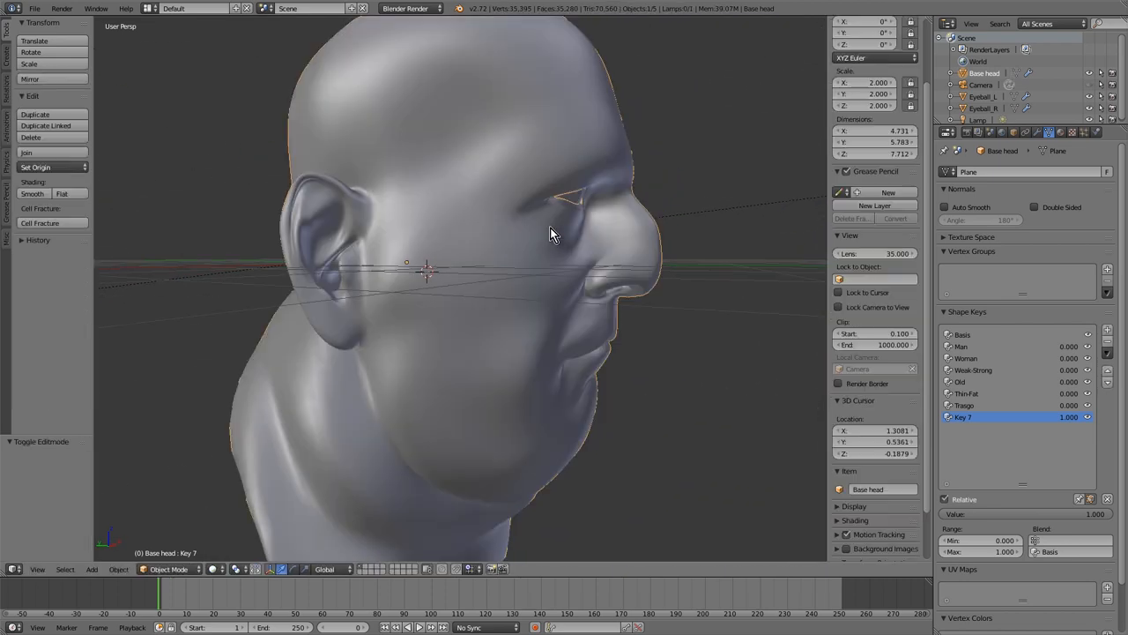
drag(555, 233, 635, 255)
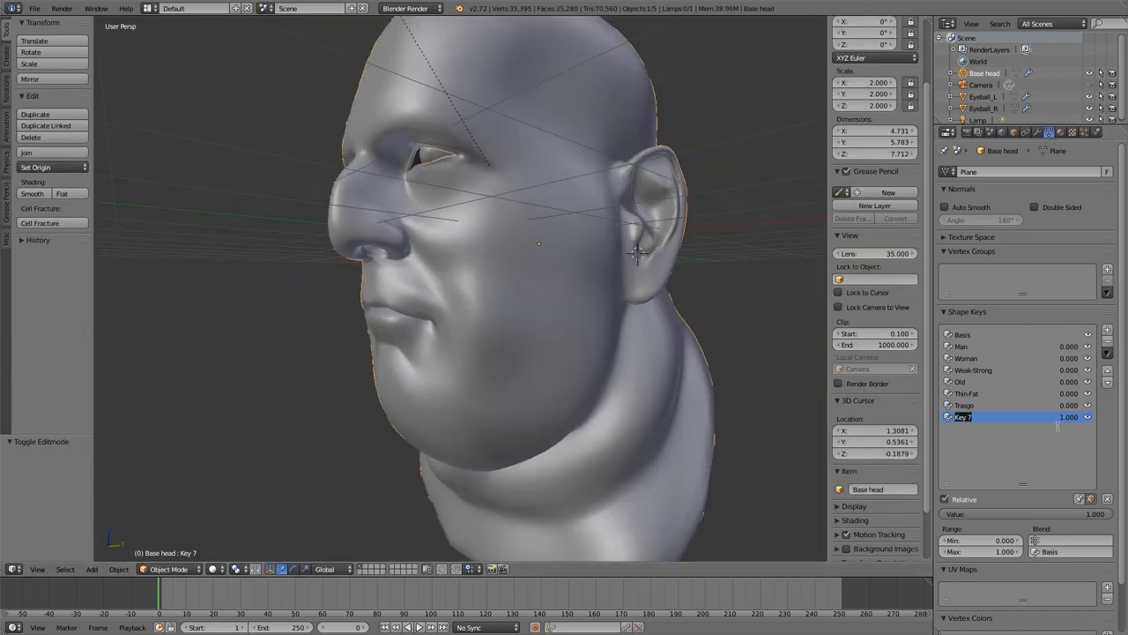